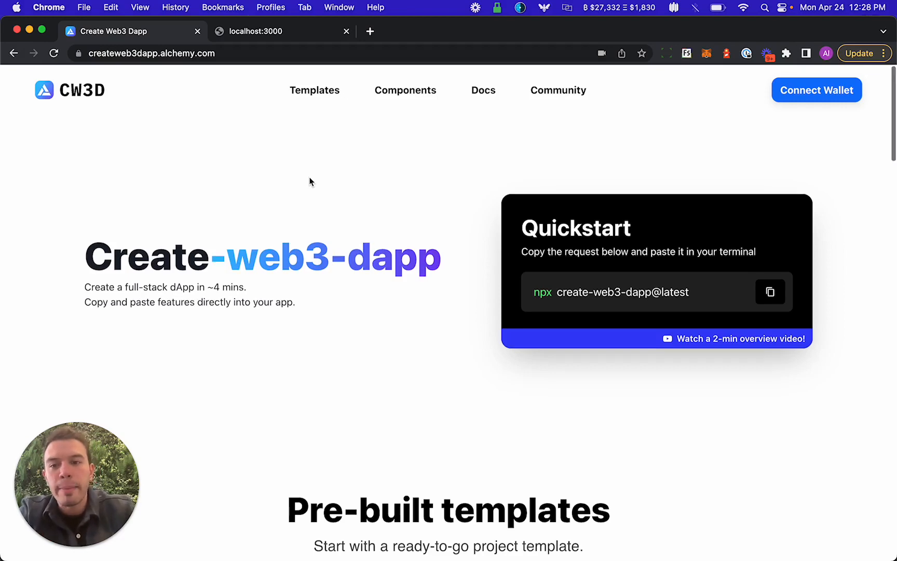
Navigate to the NFT Collection Info Display component page in the Create Web3 Dapp library.
left_click(114, 219)
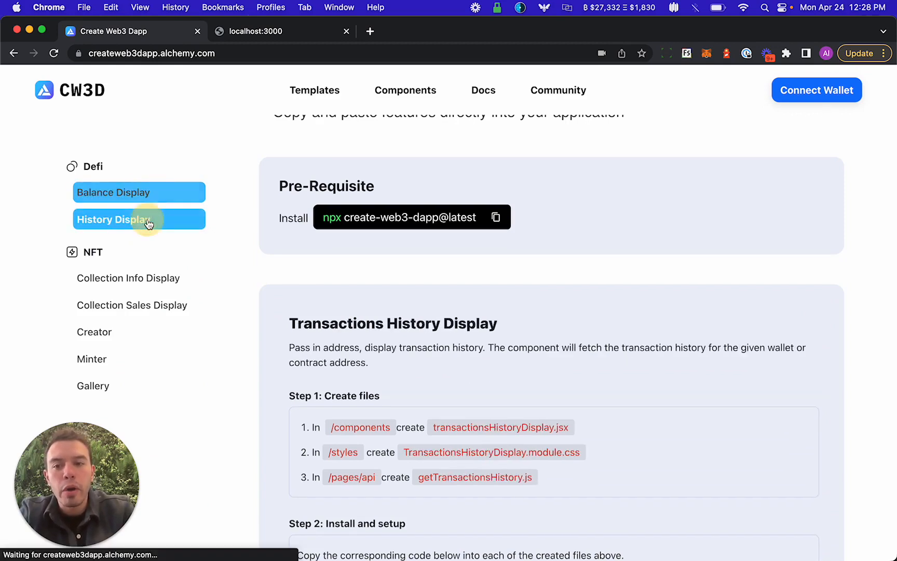
left_click(127, 279)
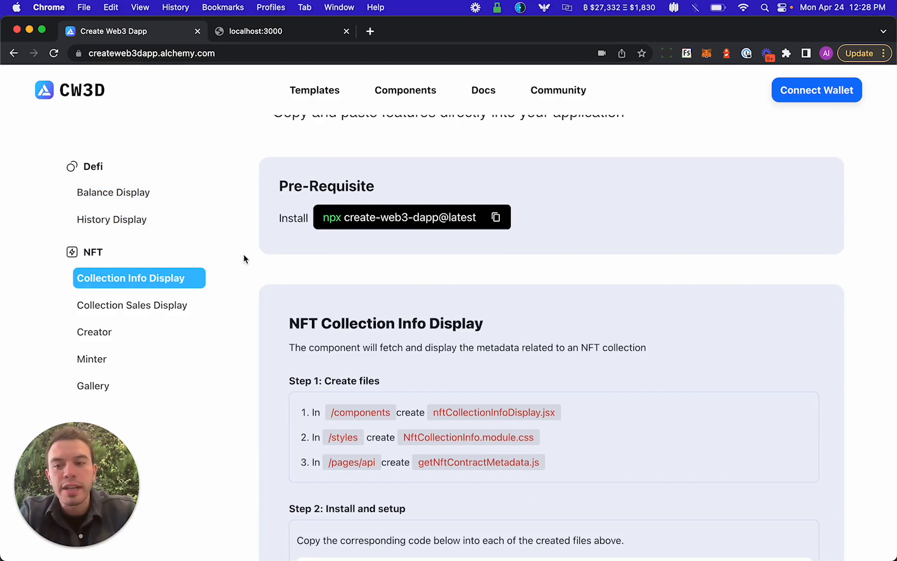
mouse_move(136, 248)
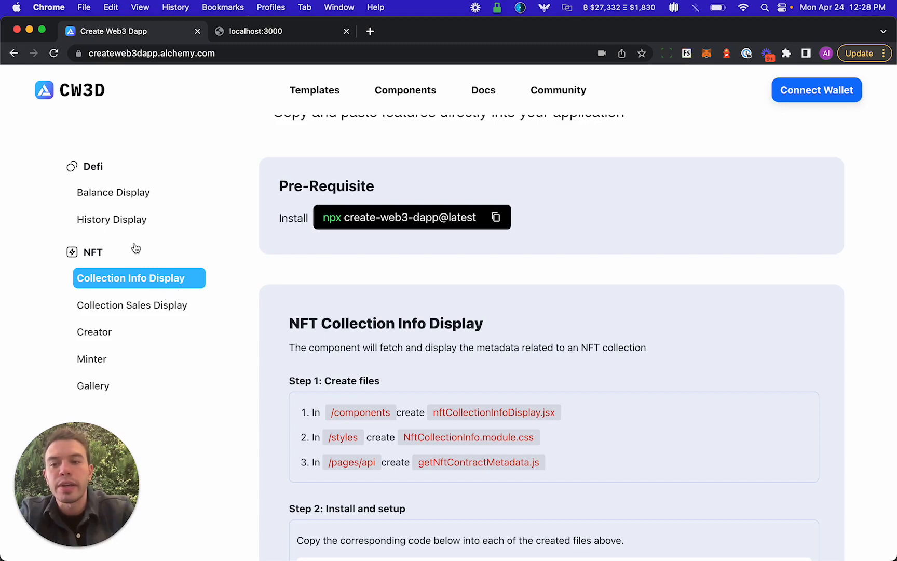
Review the Bored Ape Yacht Club preview, then bring the my-nft-info-display editor forward.
scroll("down", 3)
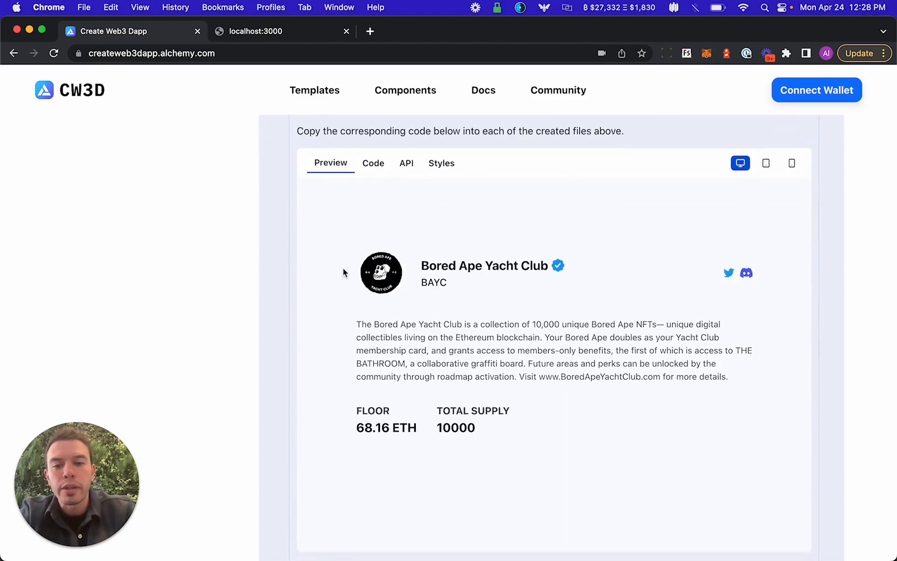
mouse_move(658, 405)
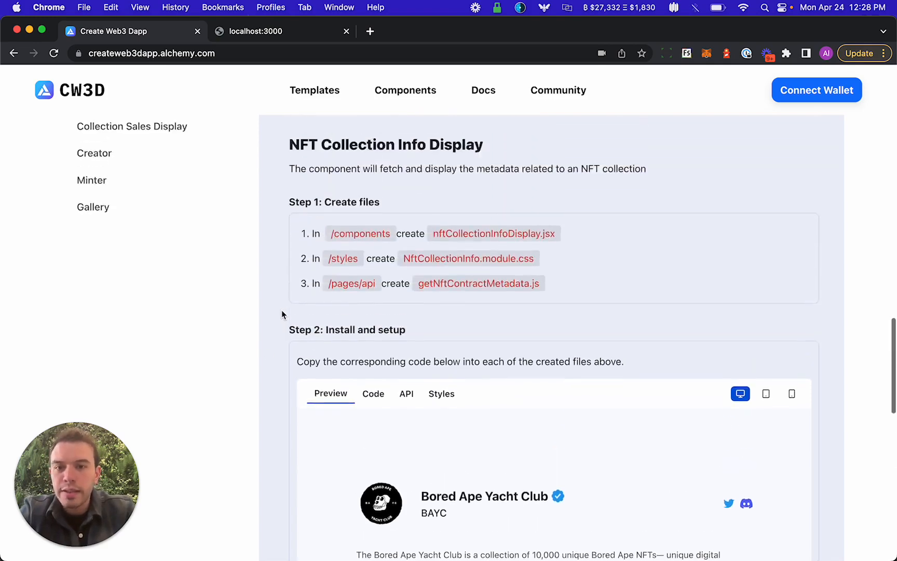
scroll("down", 3)
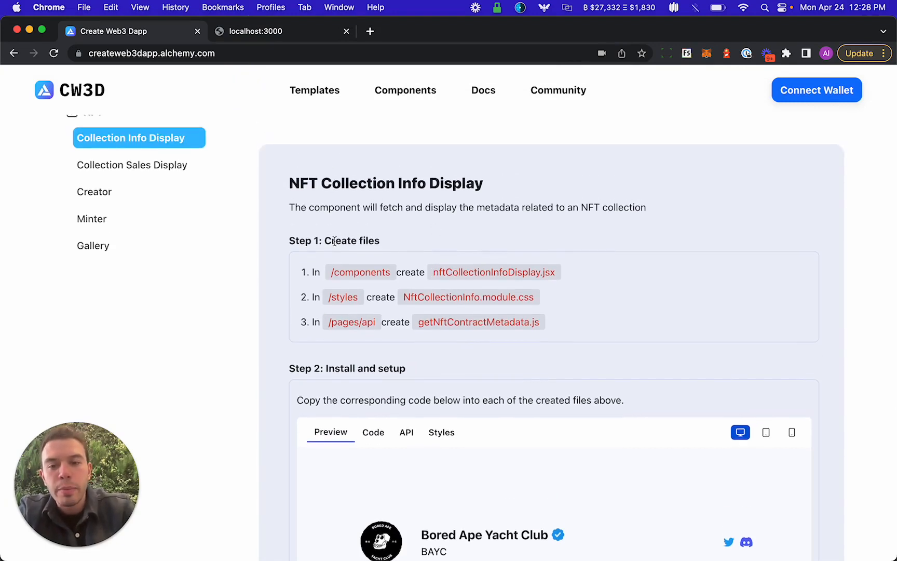
double_click(360, 272)
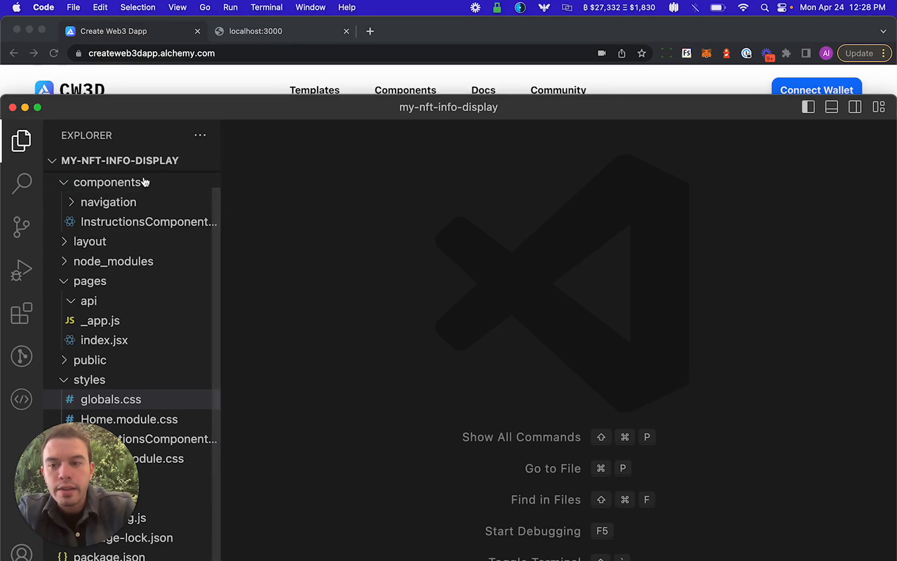
Create a new empty nftCollectionDisplay.jsx file inside the components folder.
left_click_drag(449, 107, 449, 280)
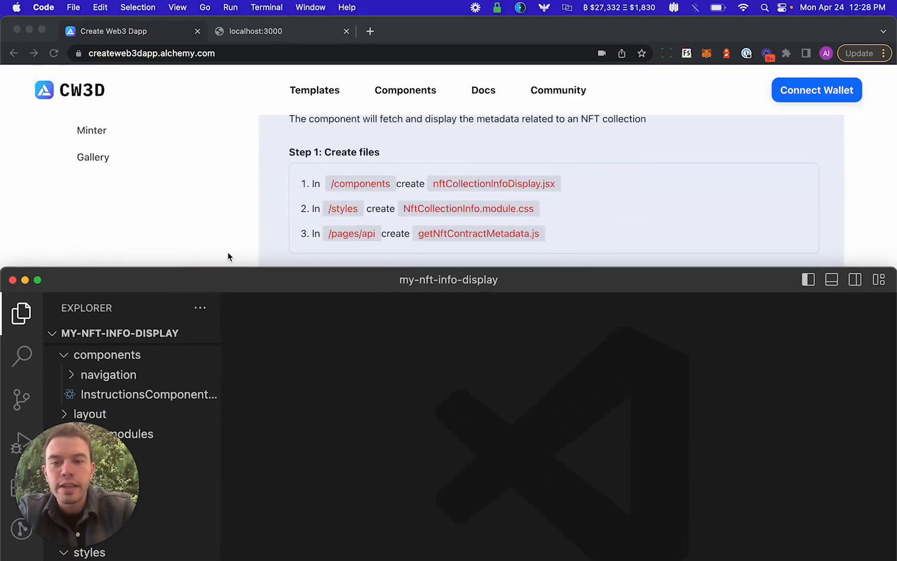
scroll("down", 3)
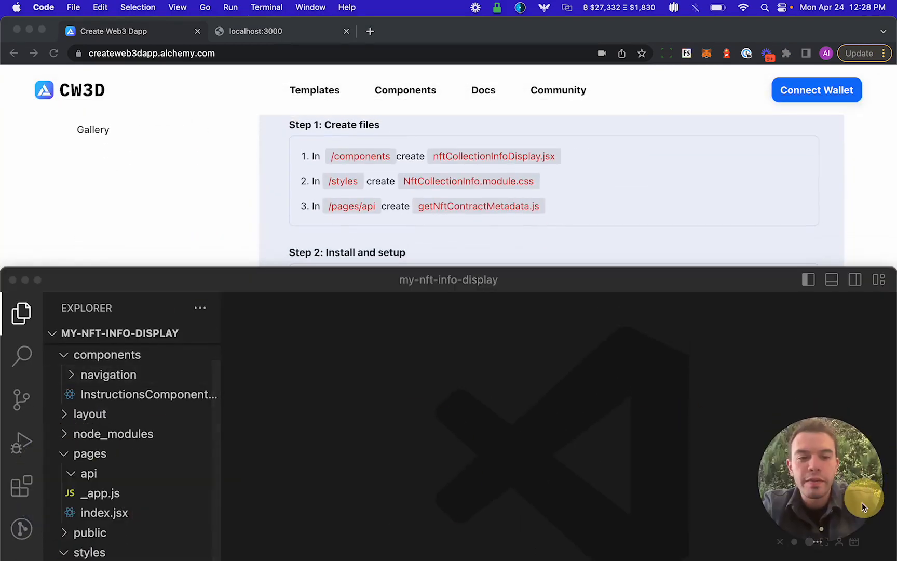
right_click(106, 356)
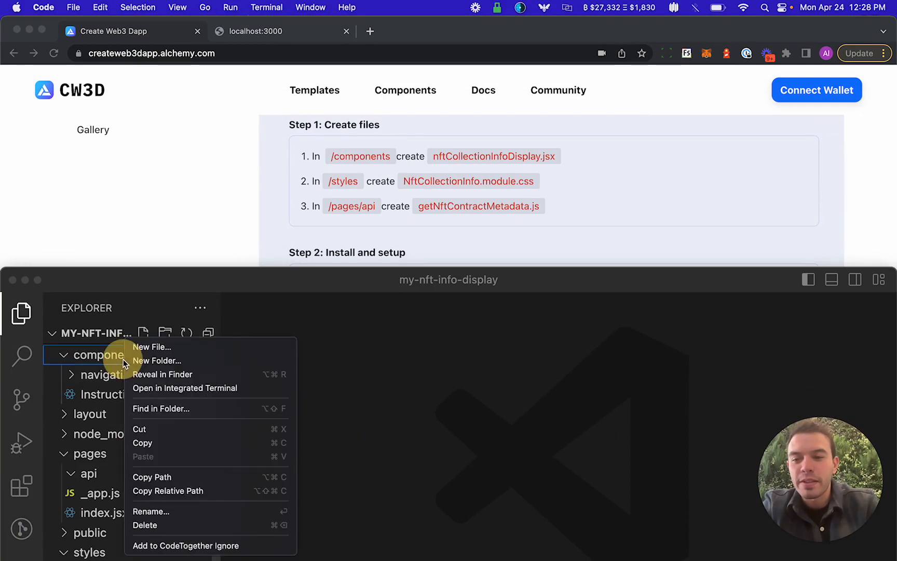
left_click(151, 347)
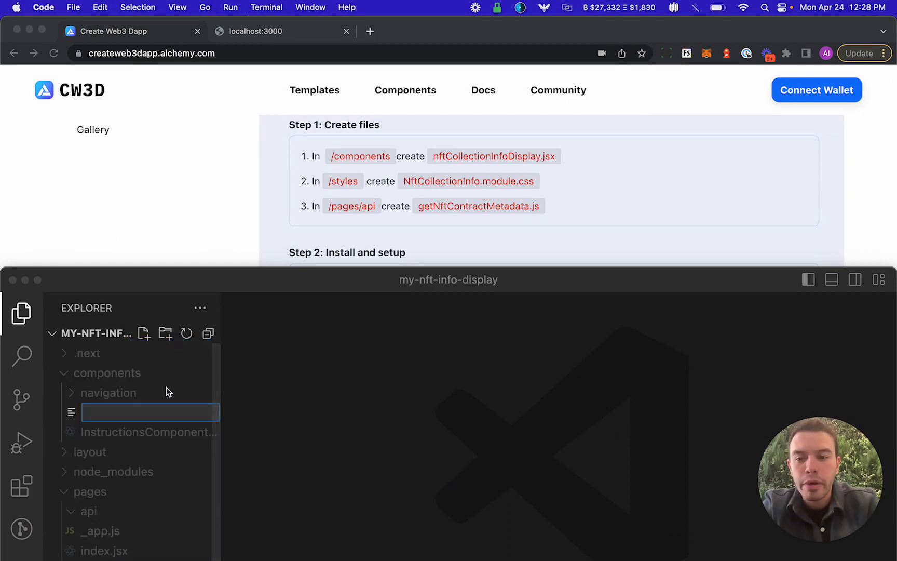
right_click(106, 373)
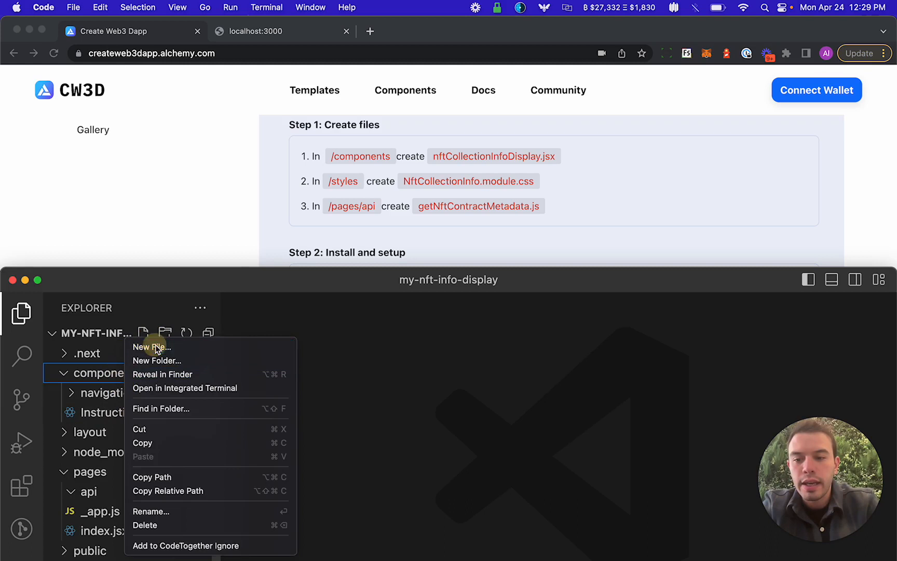
left_click(151, 346)
type("nftCollectionDisplay.jsx")
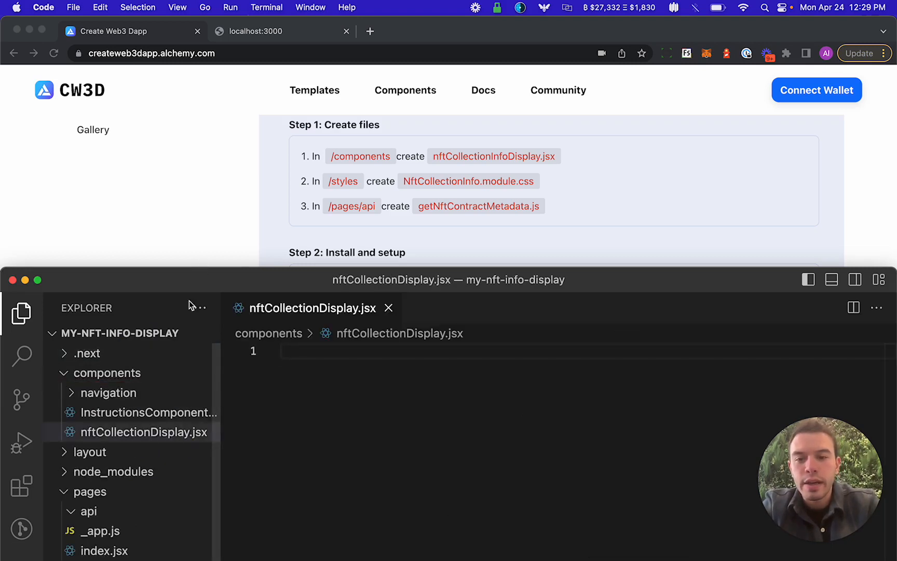
Create NftCollectionInfo.module.css inside the styles folder.
left_click(90, 491)
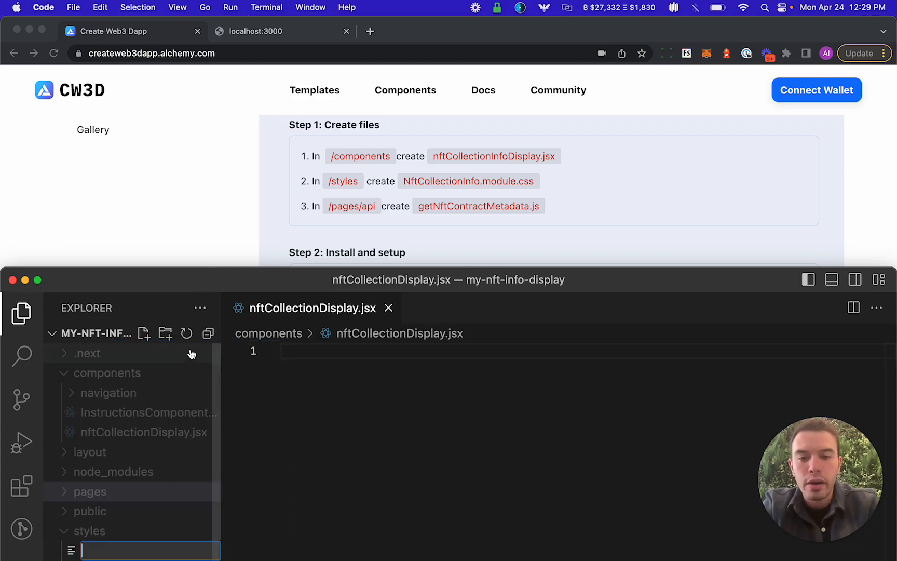
type("NftCollect")
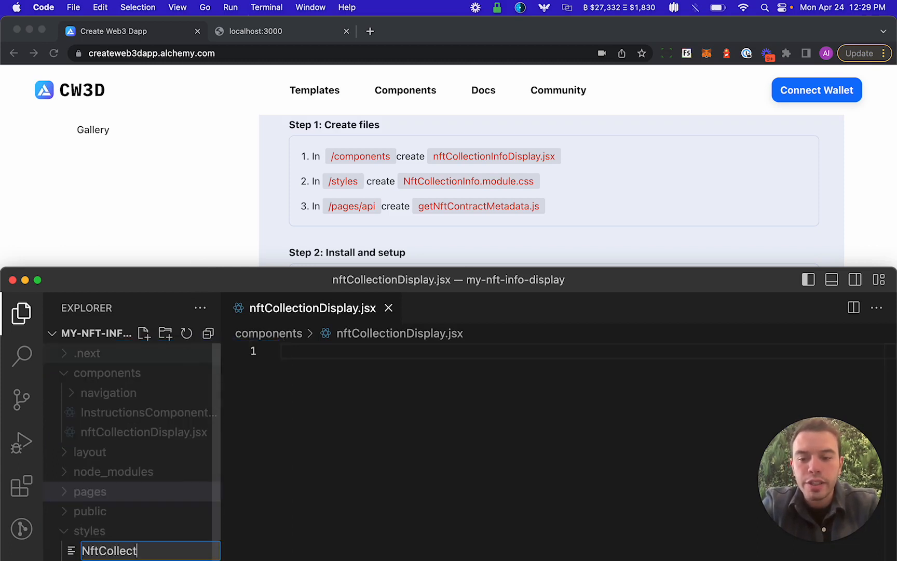
type("ionInfo.")
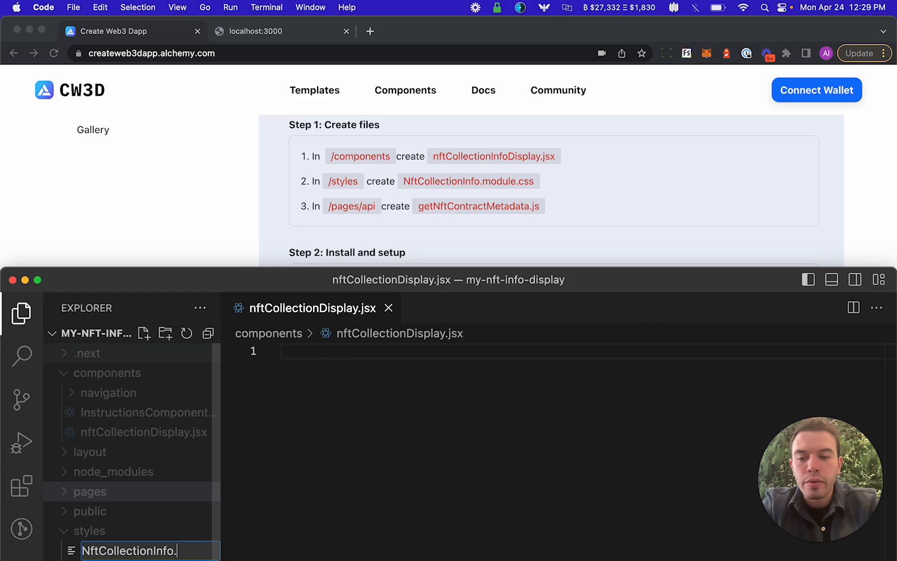
key("Enter")
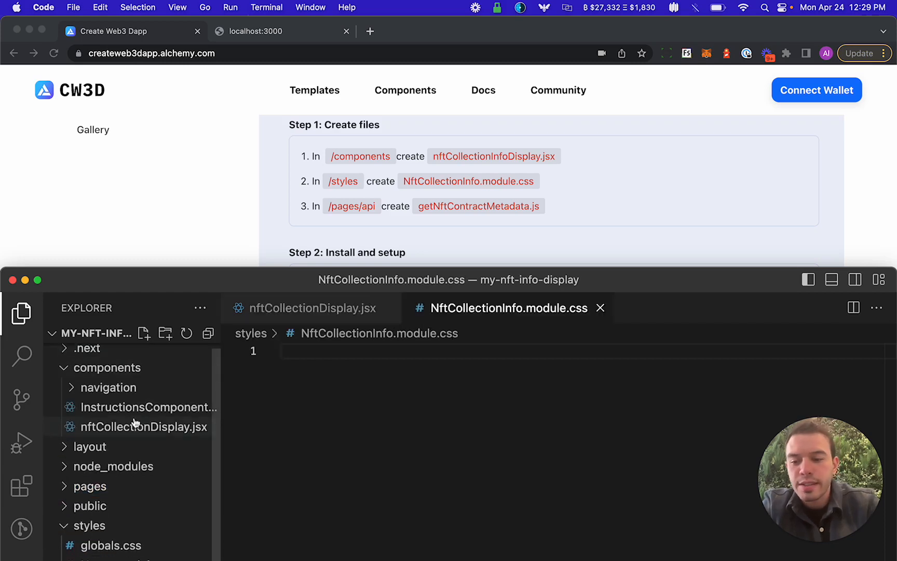
Create getNftContractMetadata.js inside the pages/api folder.
left_click(90, 492)
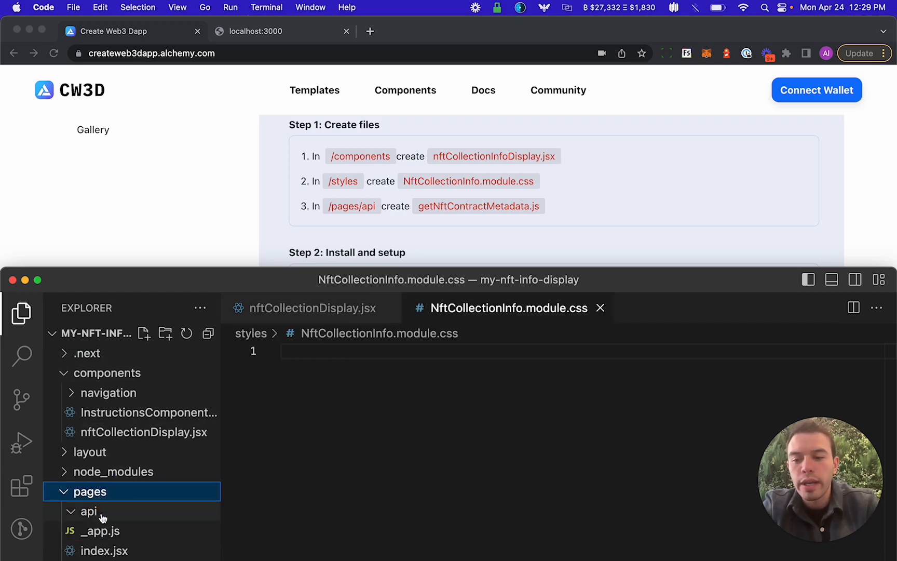
left_click(89, 511)
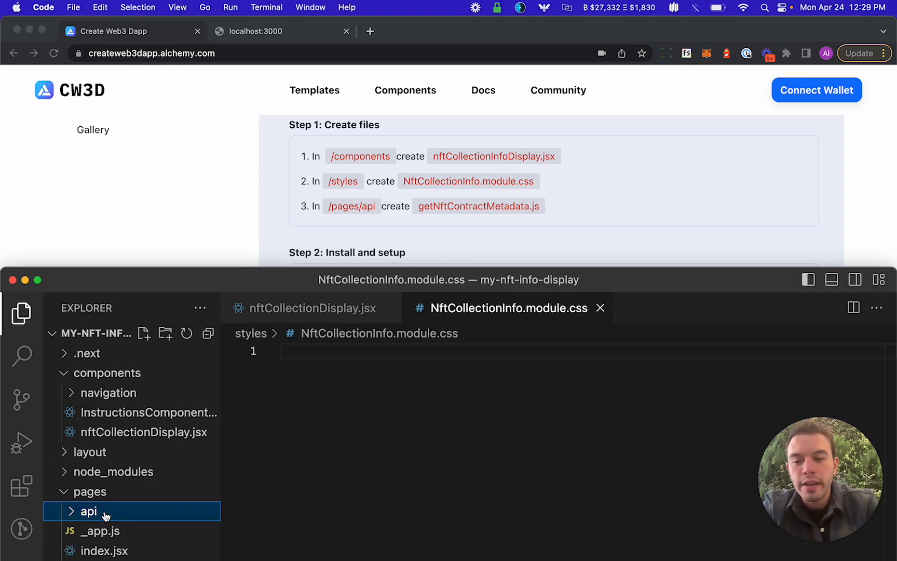
right_click(88, 511)
type("g")
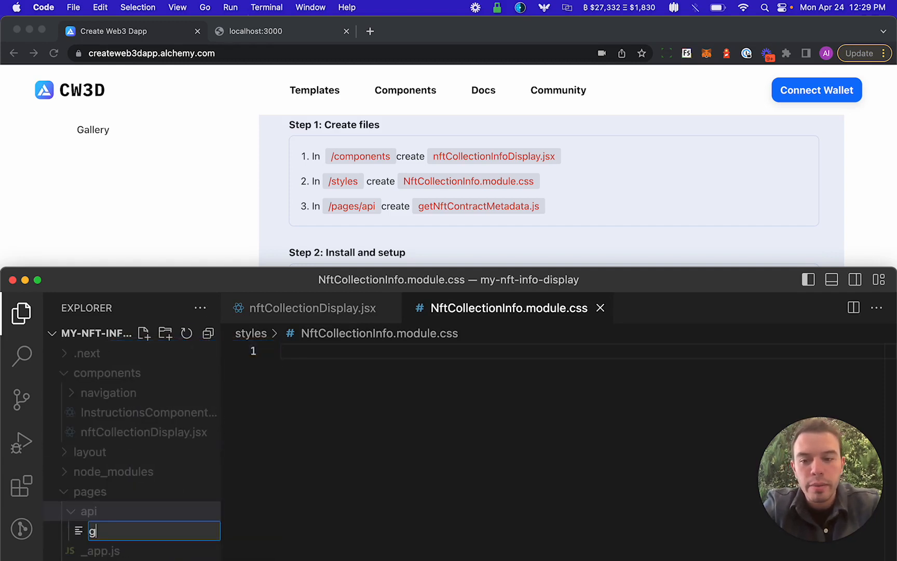
type("etNftC")
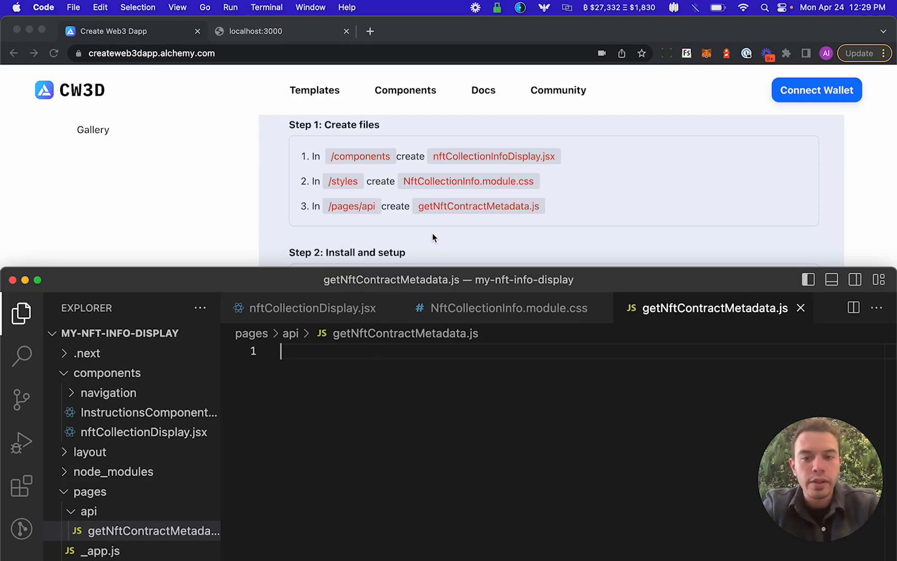
Copy the component source code into nftCollectionDisplay.jsx.
scroll("down", 3)
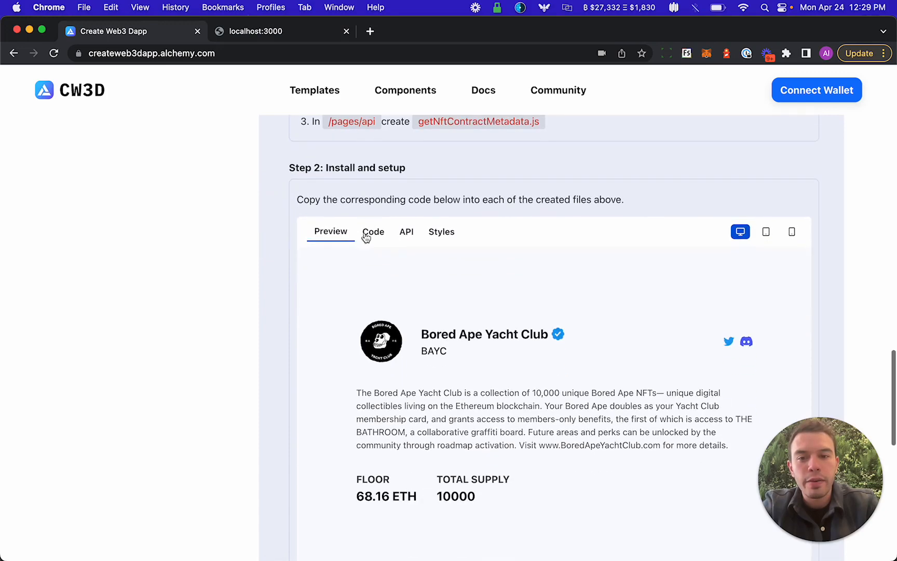
scroll("down", 3)
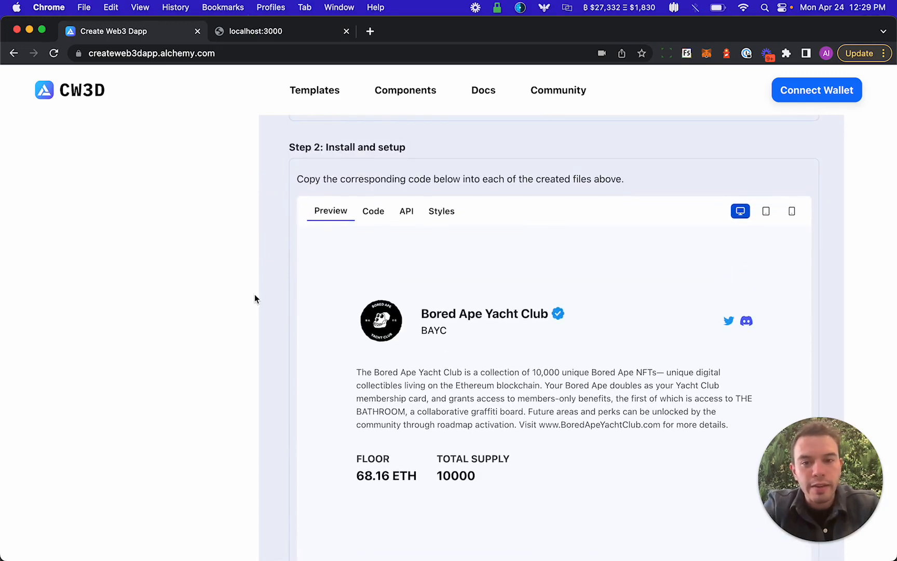
scroll("down", 3)
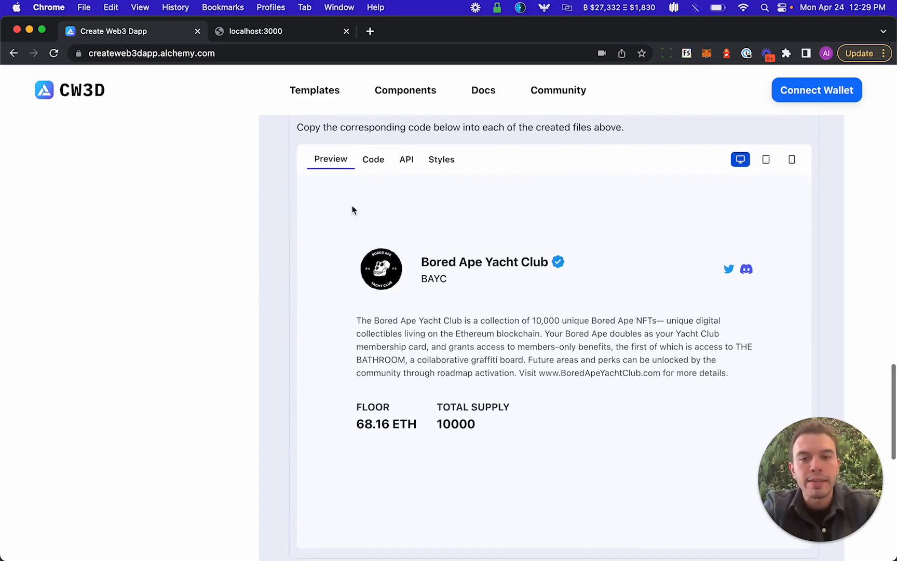
mouse_move(372, 167)
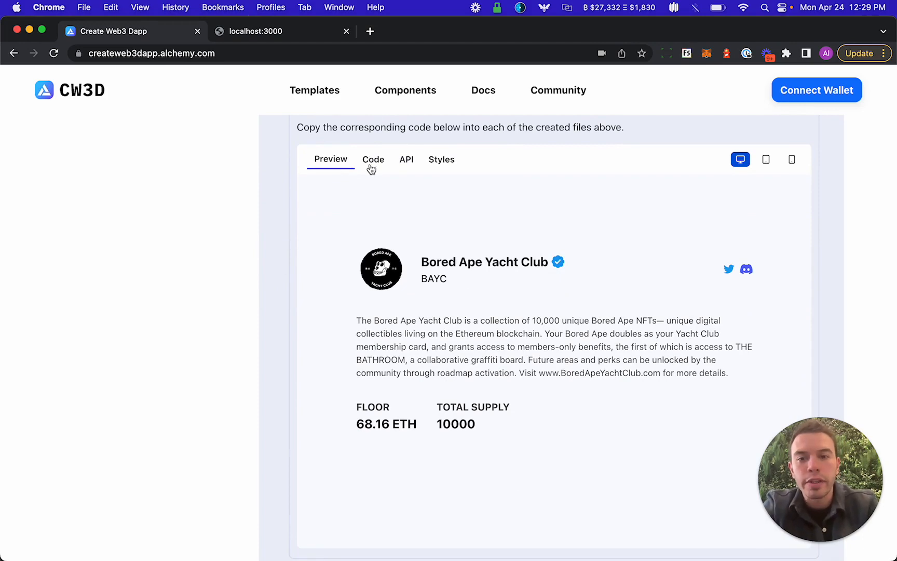
left_click(373, 159)
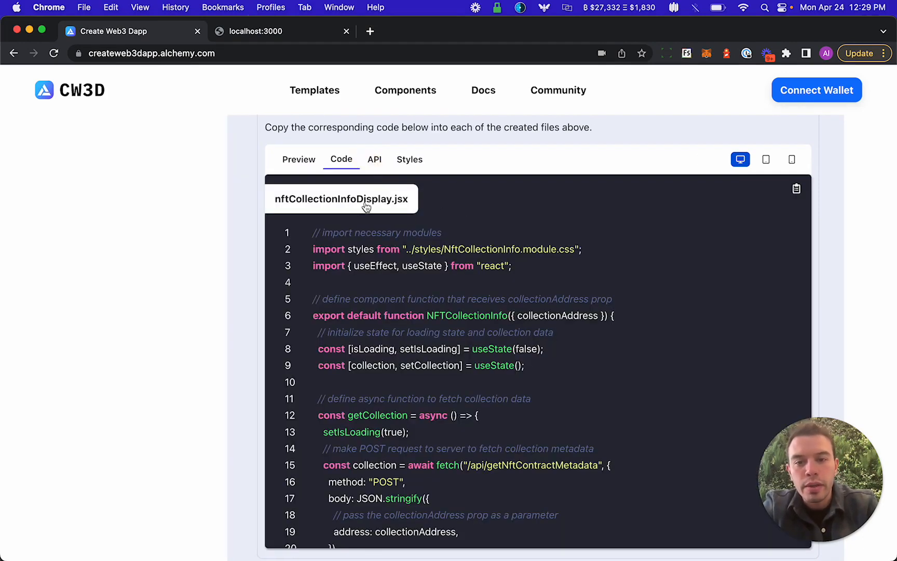
left_click(795, 188)
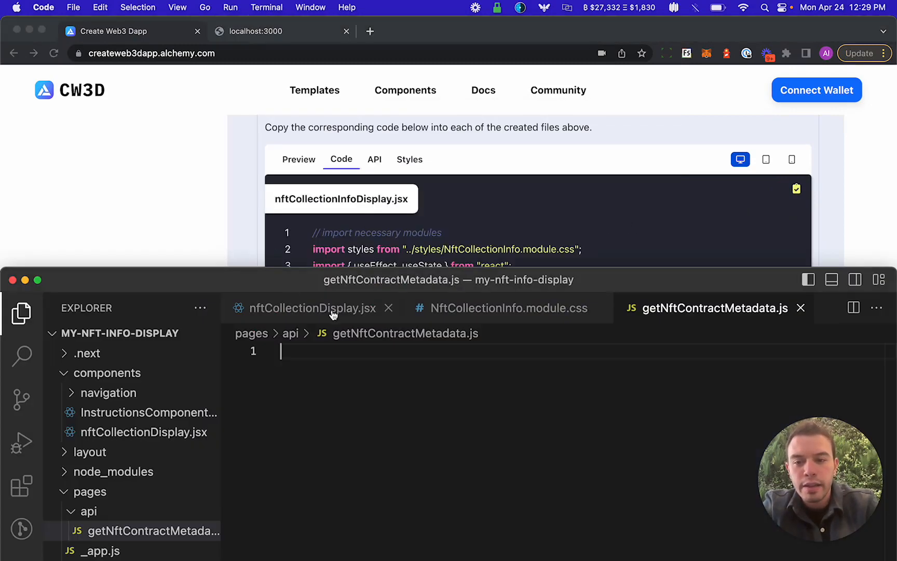
left_click(304, 308)
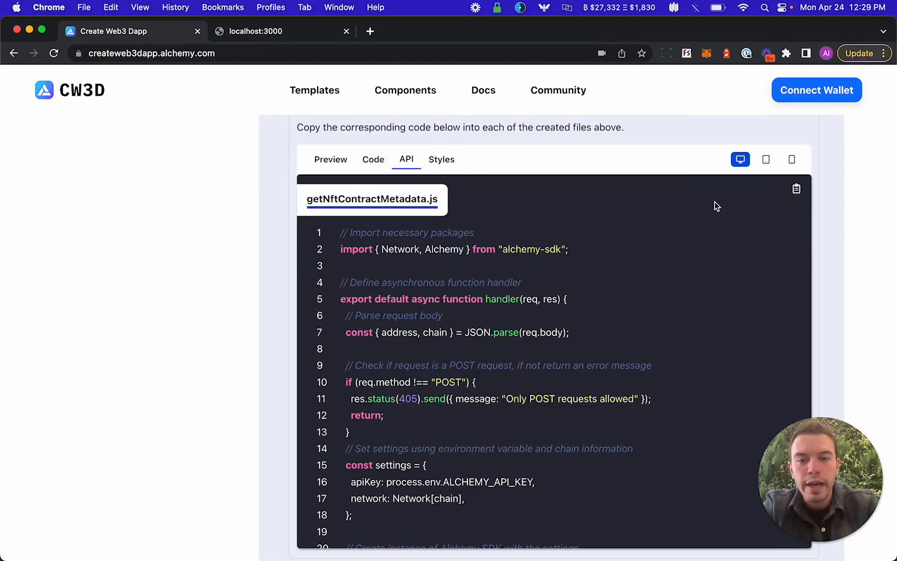
Copy the getNftContractMetadata.js API code into its project file.
left_click(795, 189)
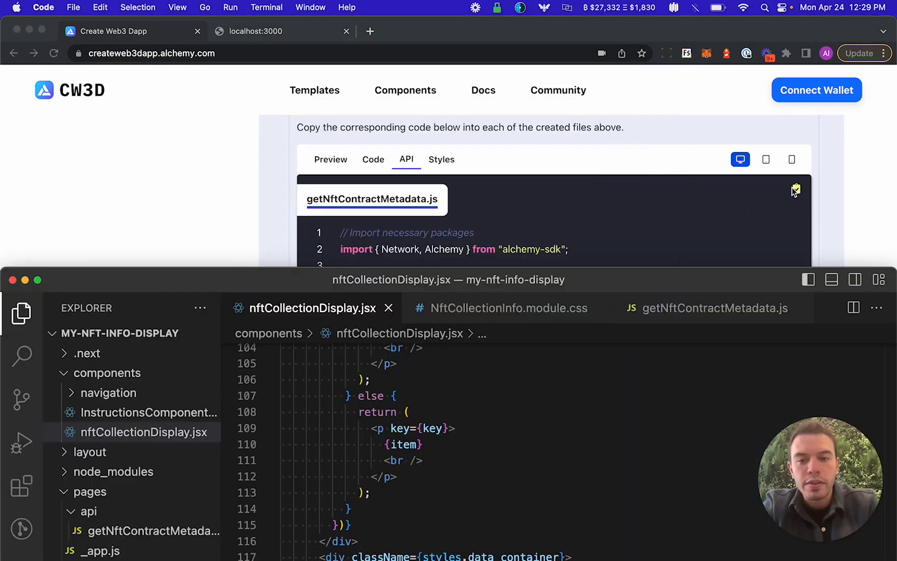
left_click(714, 308)
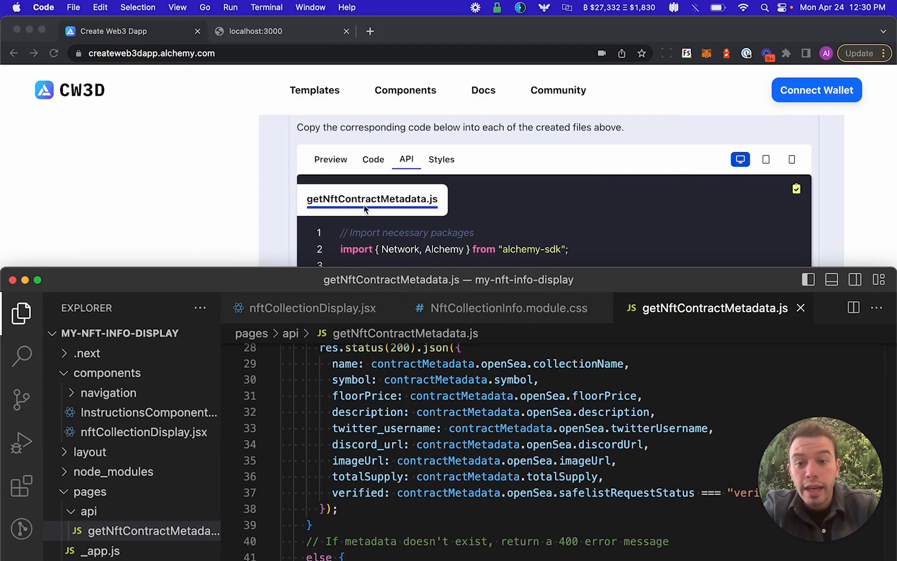
left_click(442, 159)
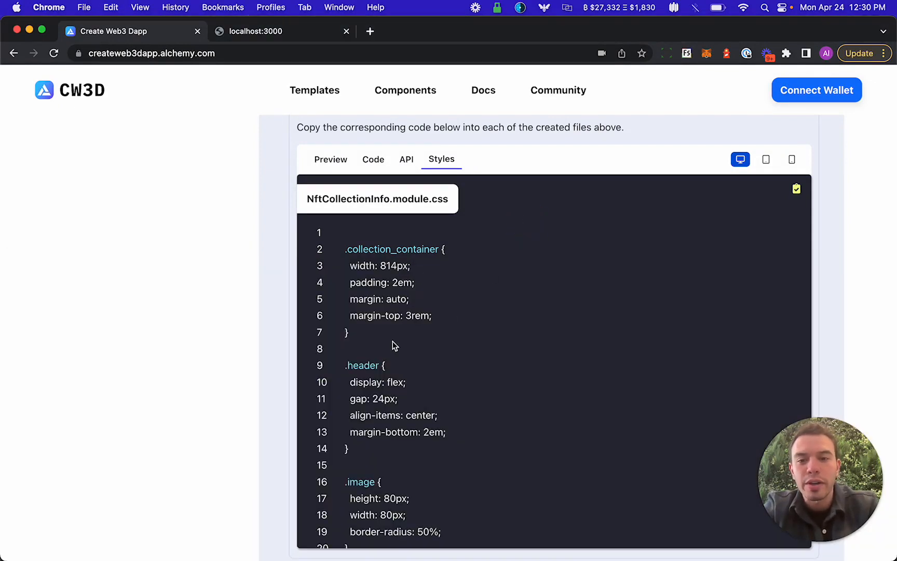
Scroll to the Step 3: Implement instructions for adding the component.
scroll("down", 3)
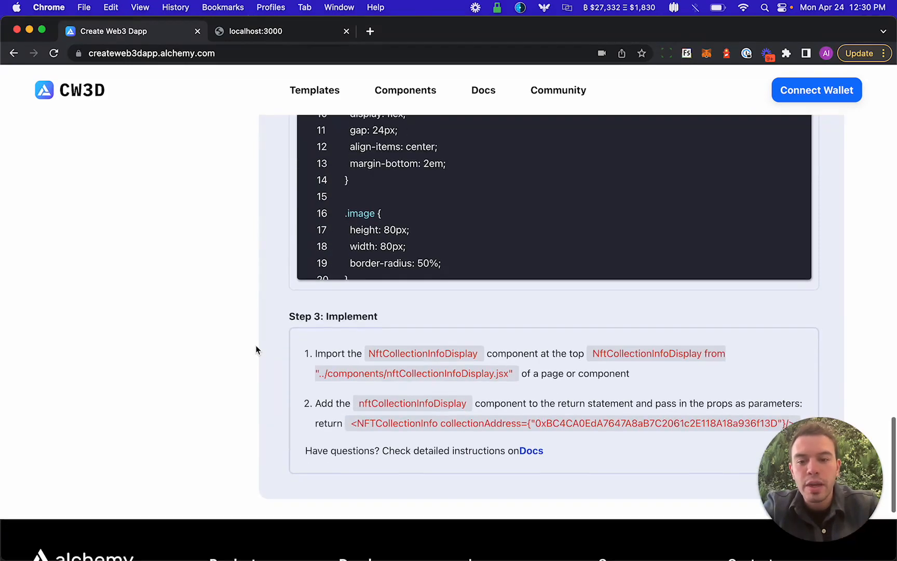
scroll("down", 3)
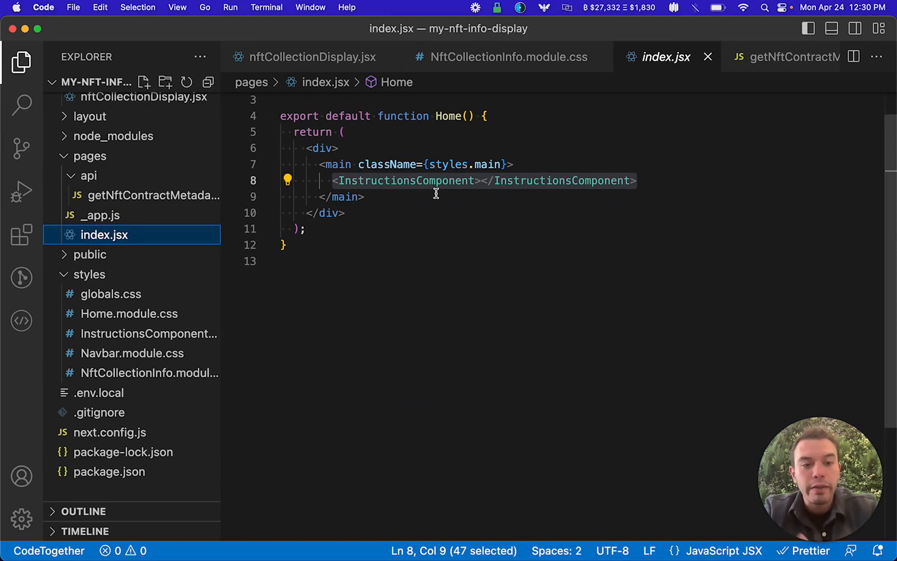
mouse_move(511, 190)
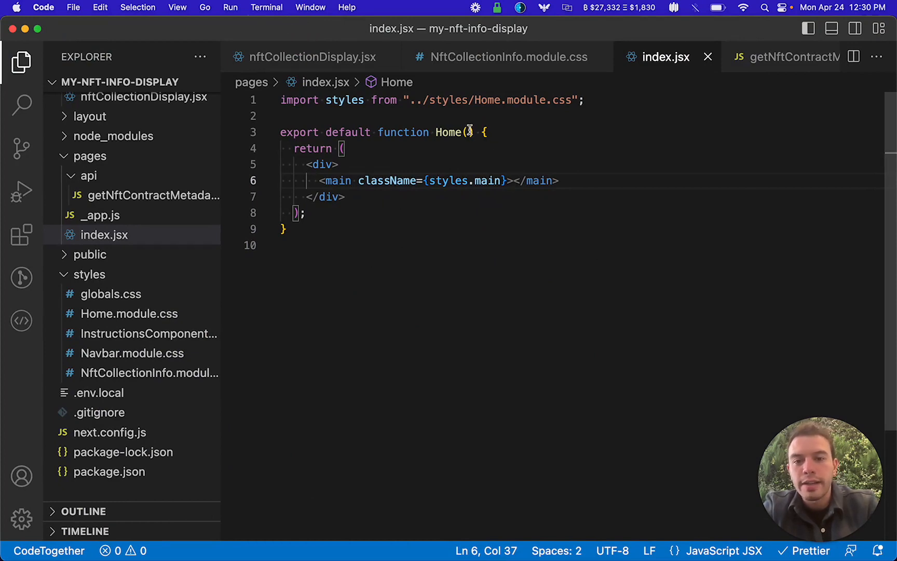
Replace InstructionsComponent in index.jsx with an NFTCollectionInfo import from ../components/nftCollectionDisplay.
type("vis")
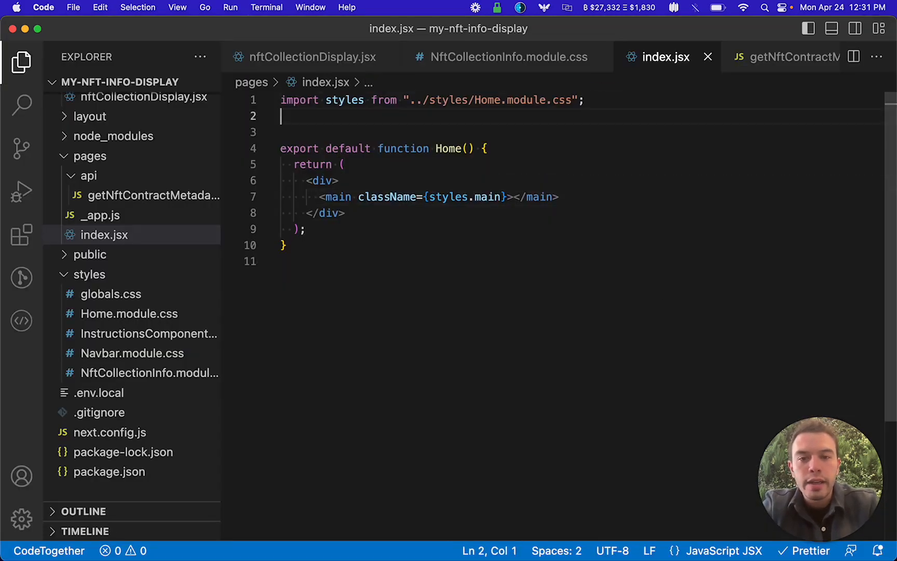
type("import nft")
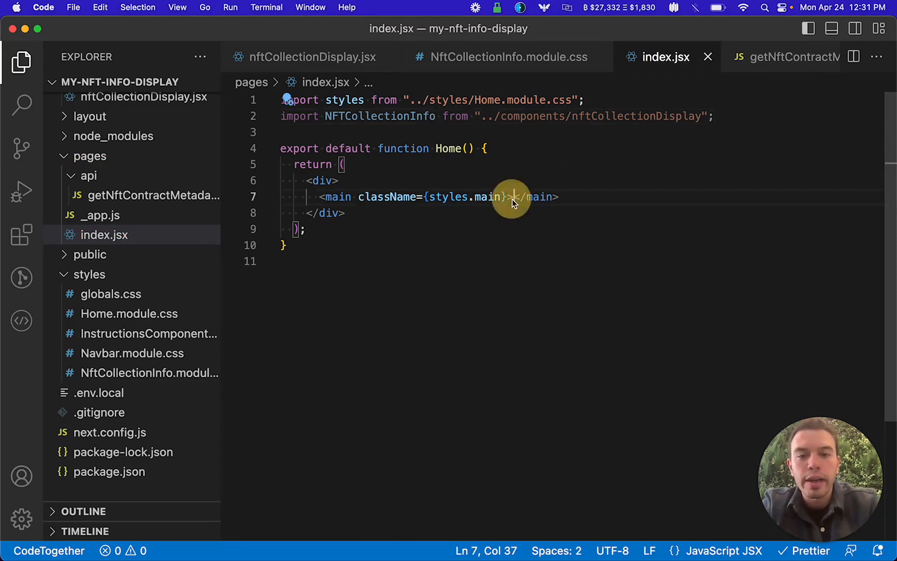
type("N<")
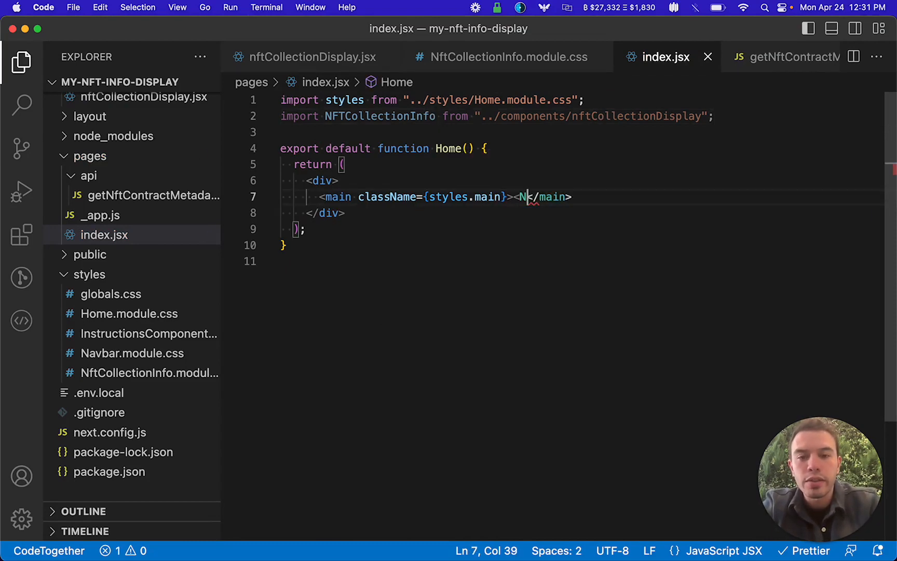
type("FTCollectionInfo")
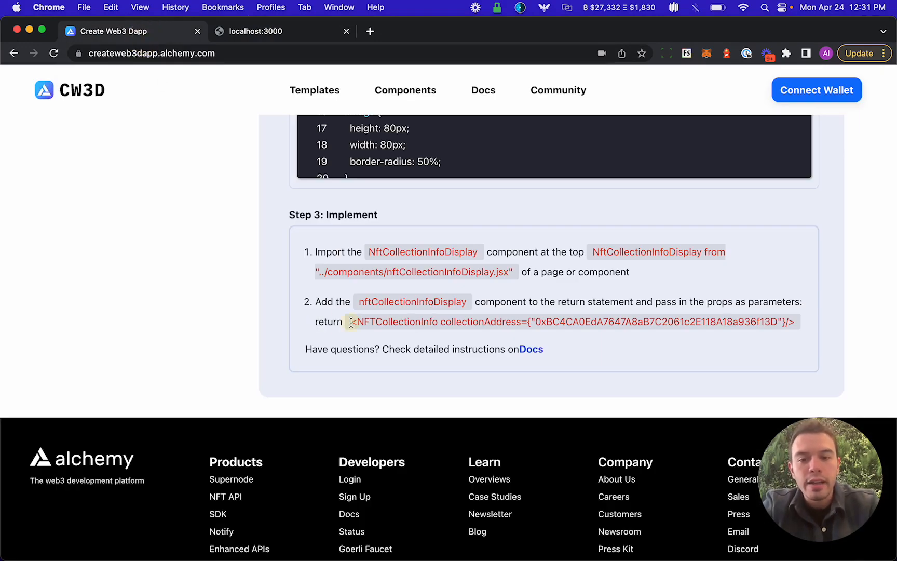
Render NFTCollectionInfo with collectionAddress 0xBC4CA0EdA7647A8aB7C2061c2E118A18a936f13D inside main in index.jsx.
left_click_drag(349, 322, 794, 321)
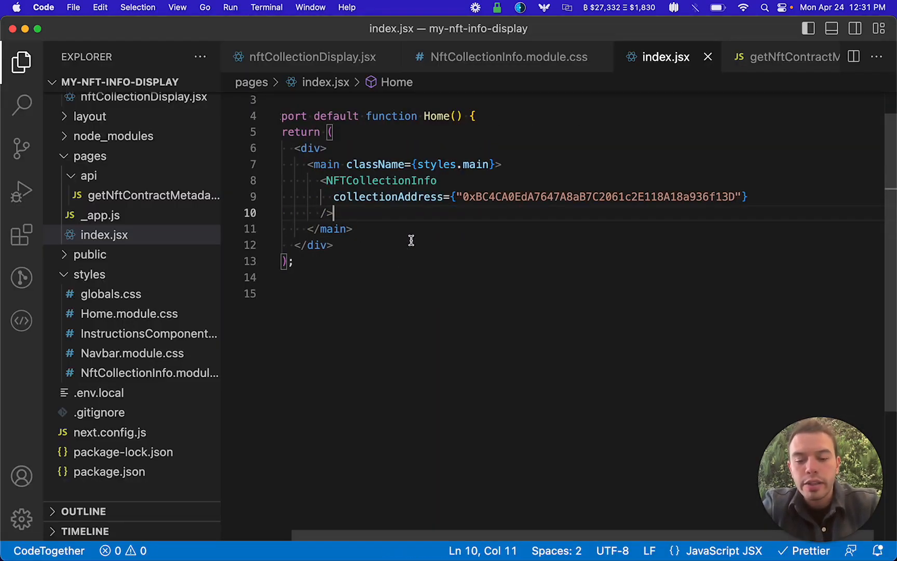
key("cmd+space")
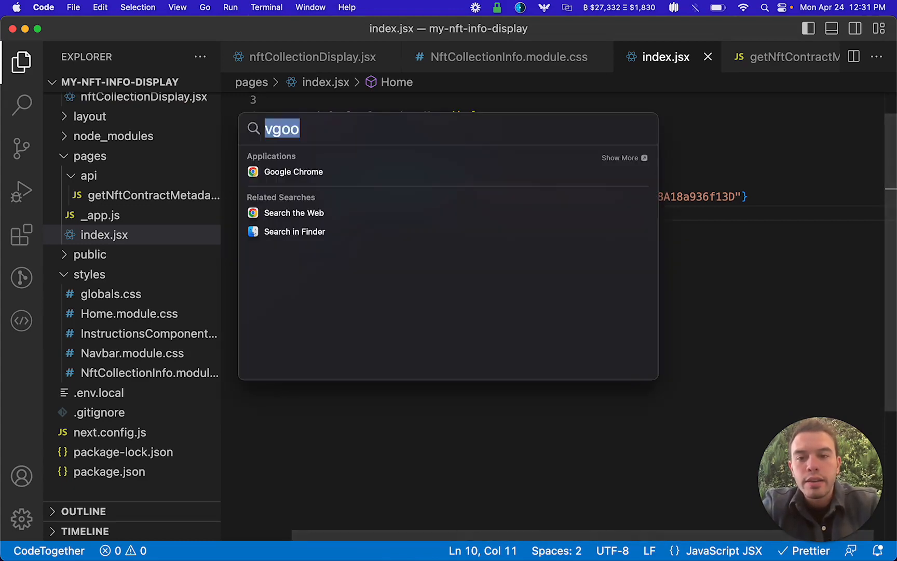
Check the running app in Chrome, then set globals.css background-color to white.
left_click(293, 172)
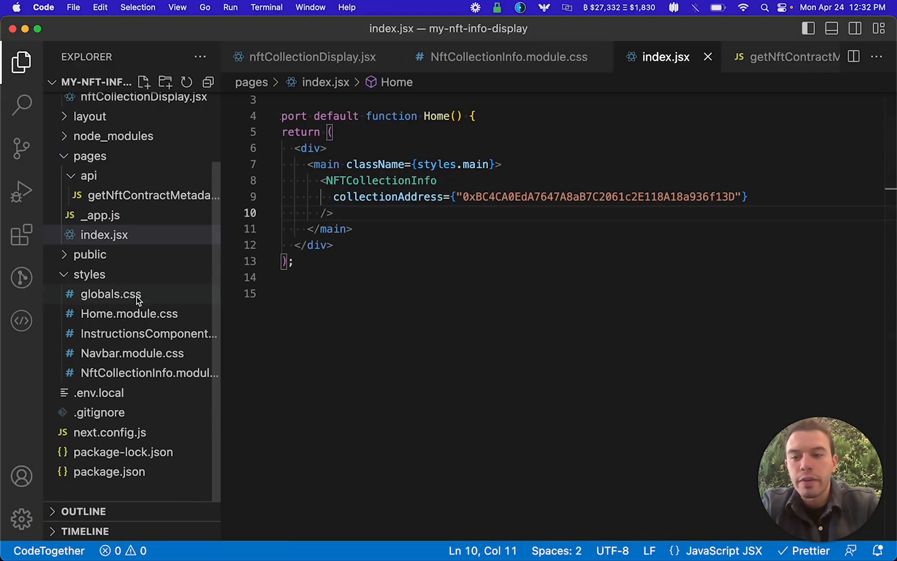
left_click(111, 294)
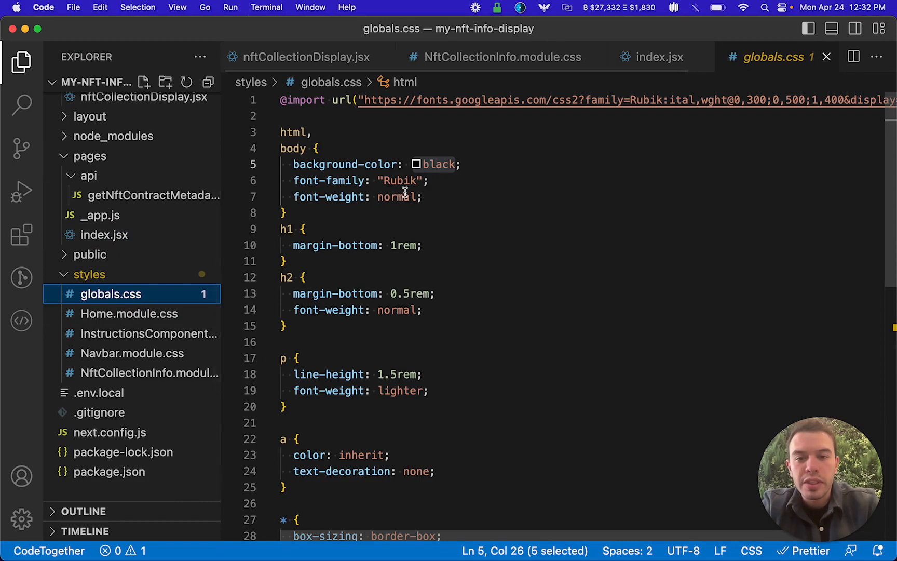
type("white")
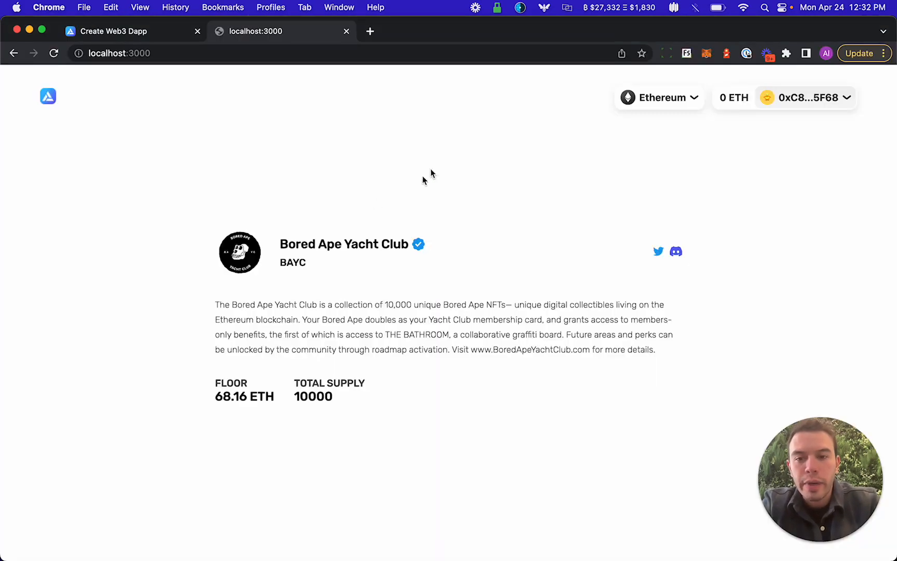
mouse_move(299, 147)
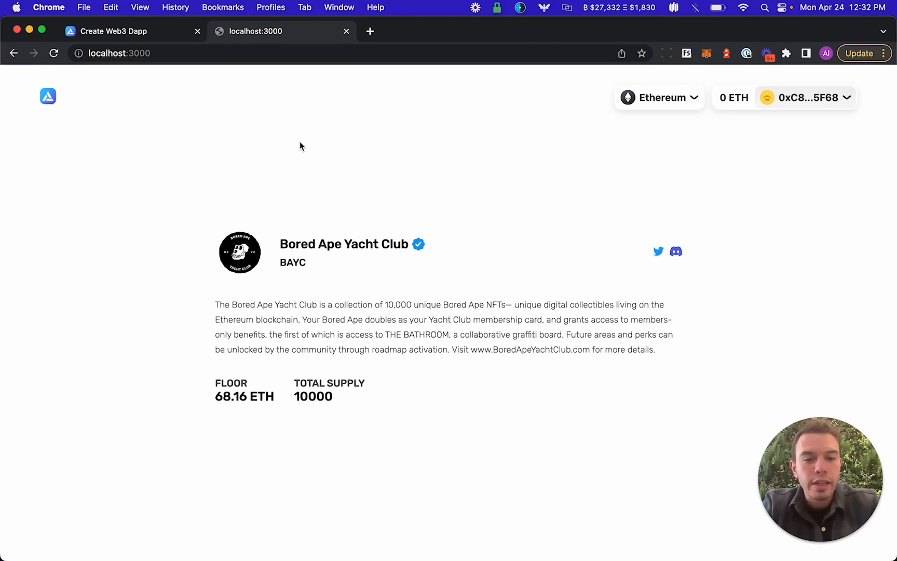
mouse_move(278, 150)
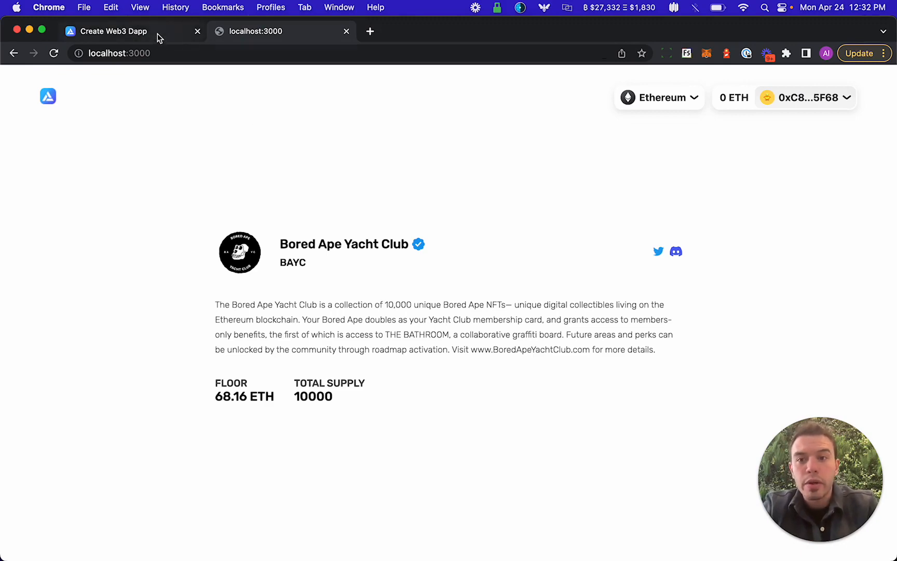
left_click(114, 31)
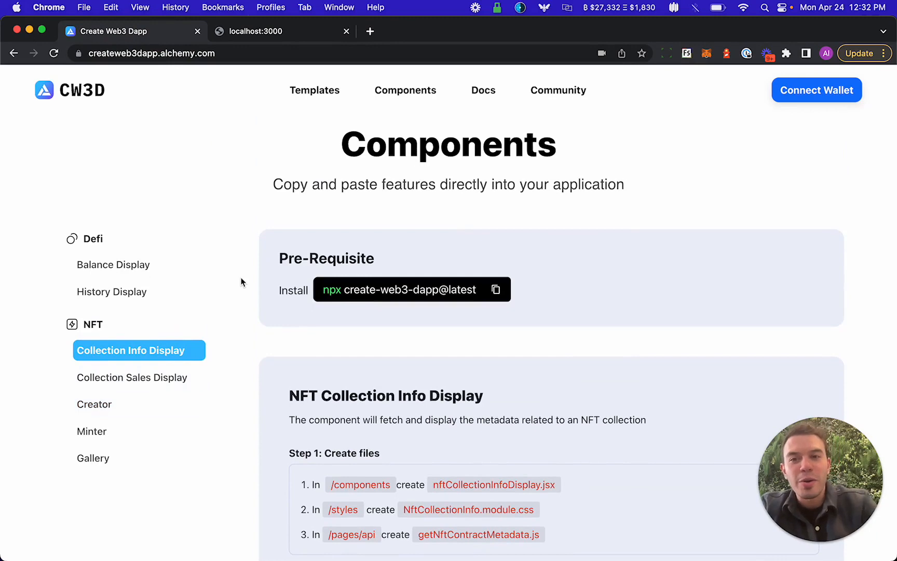
left_click(261, 31)
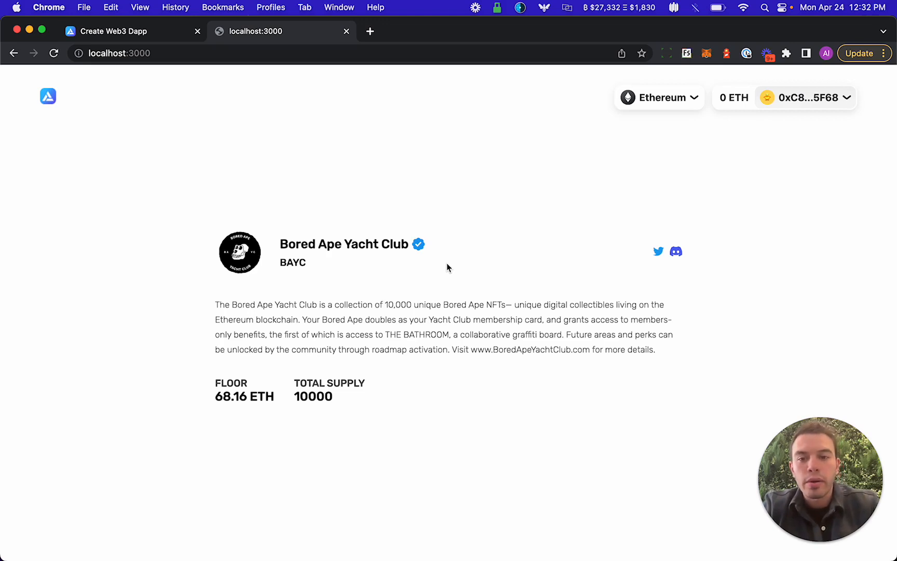
mouse_move(489, 299)
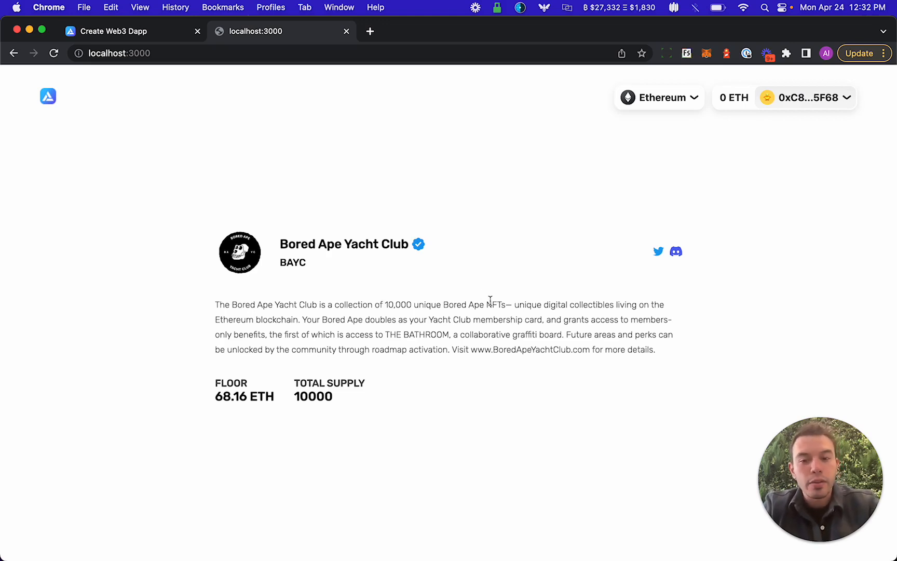